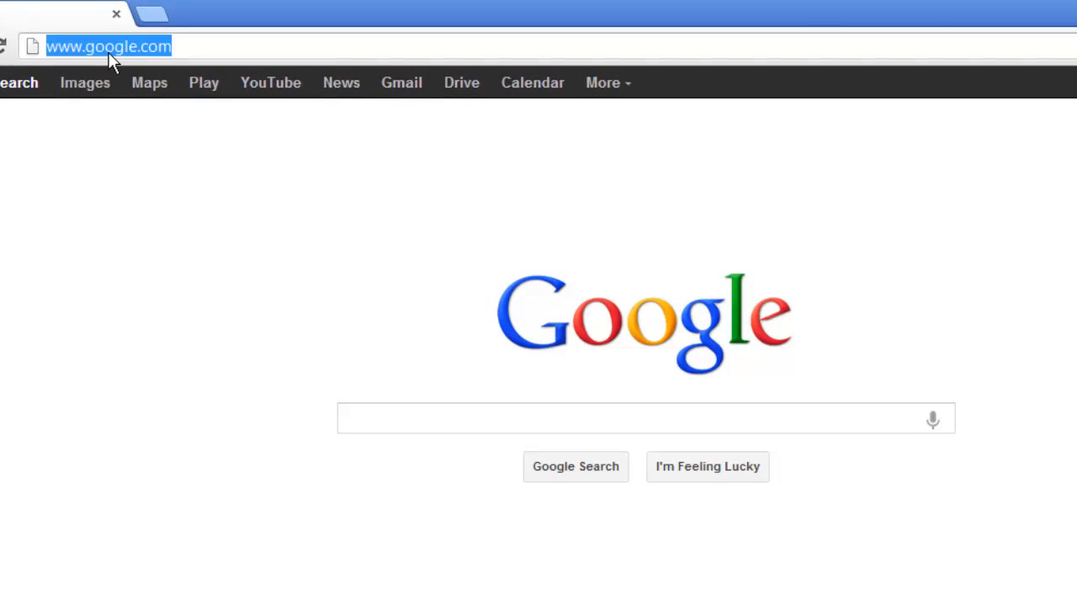
type("/ncr")
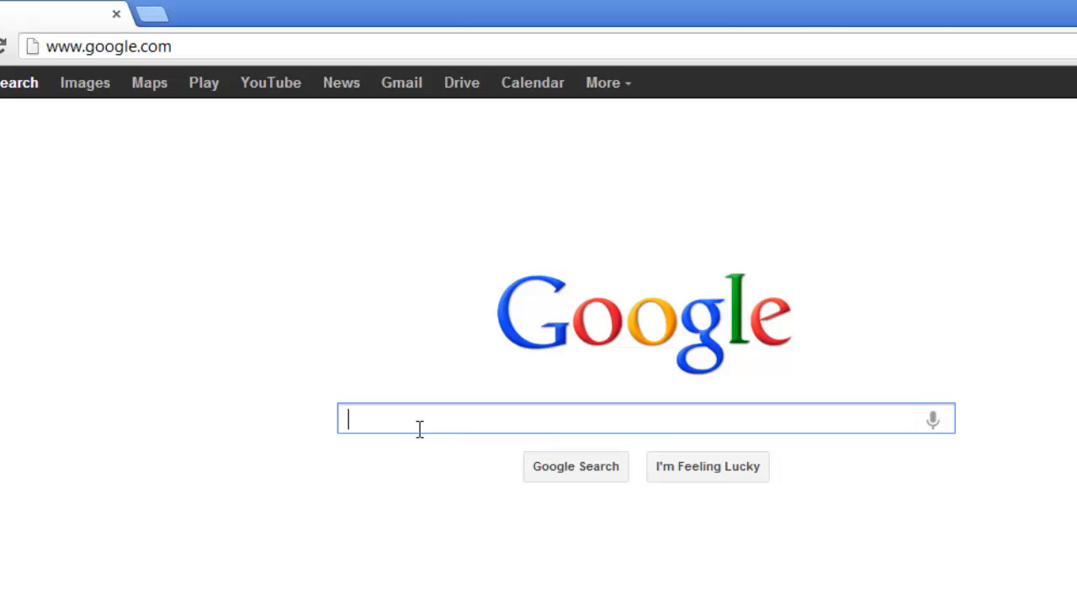
Step: Start a voice search from the search box microphone so 'Speak now' appears
left_click(932, 419)
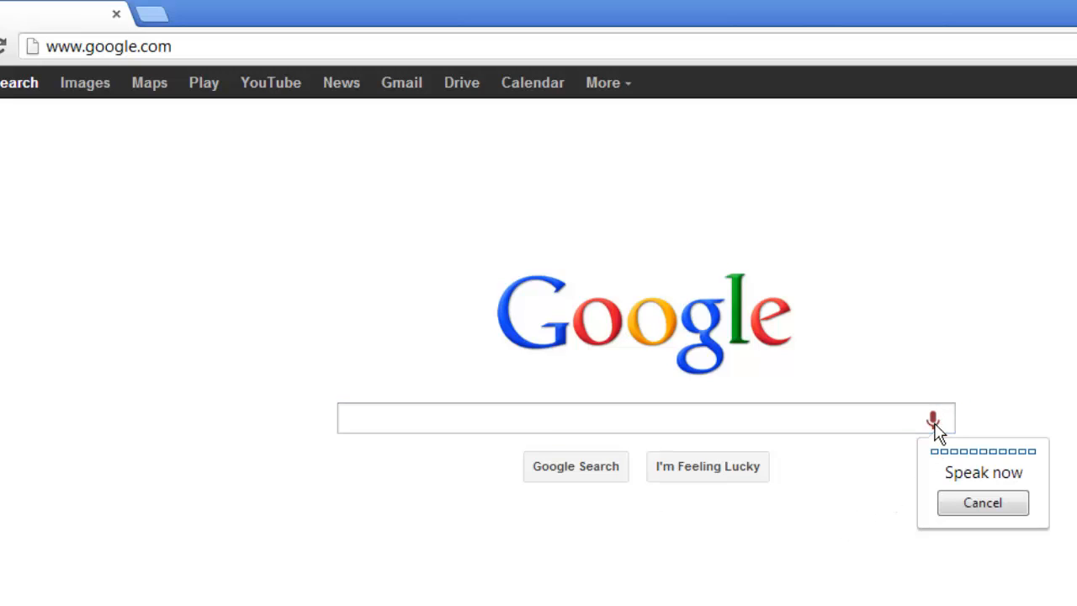